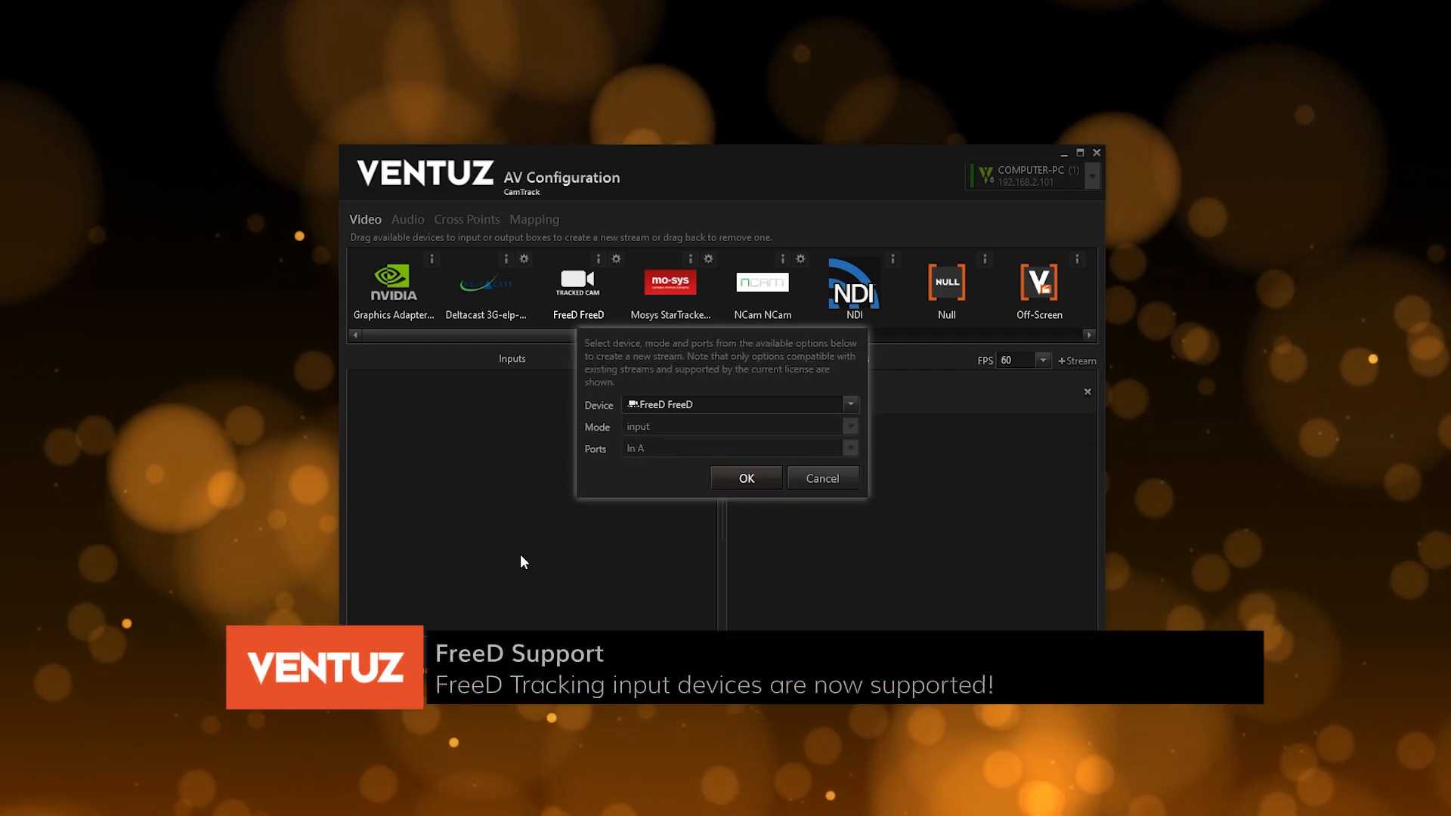
Add the FreeD tracking input stream and expand its settings including advanced FOV and CCD size.
click(746, 478)
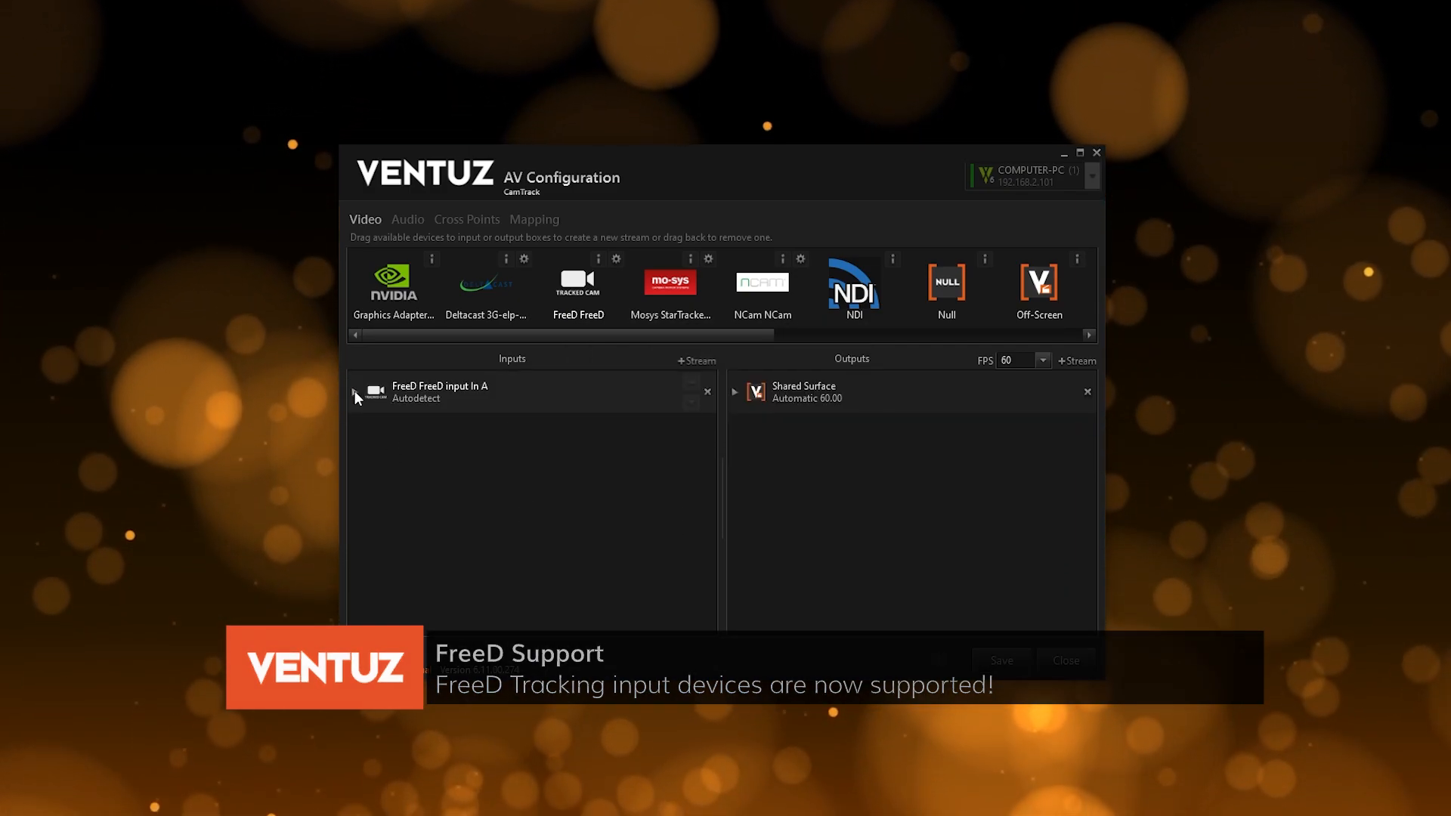
click(356, 393)
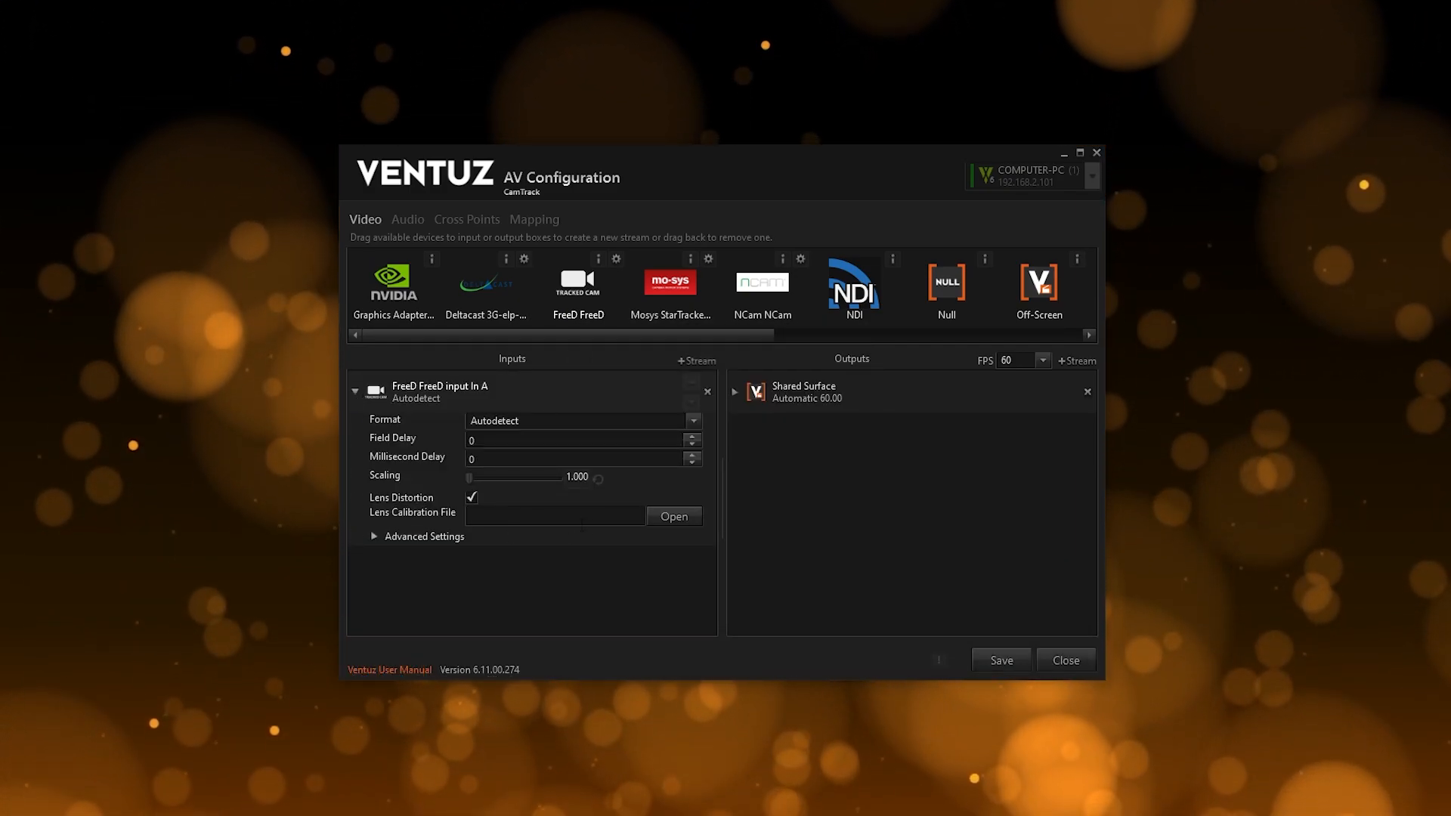
click(375, 535)
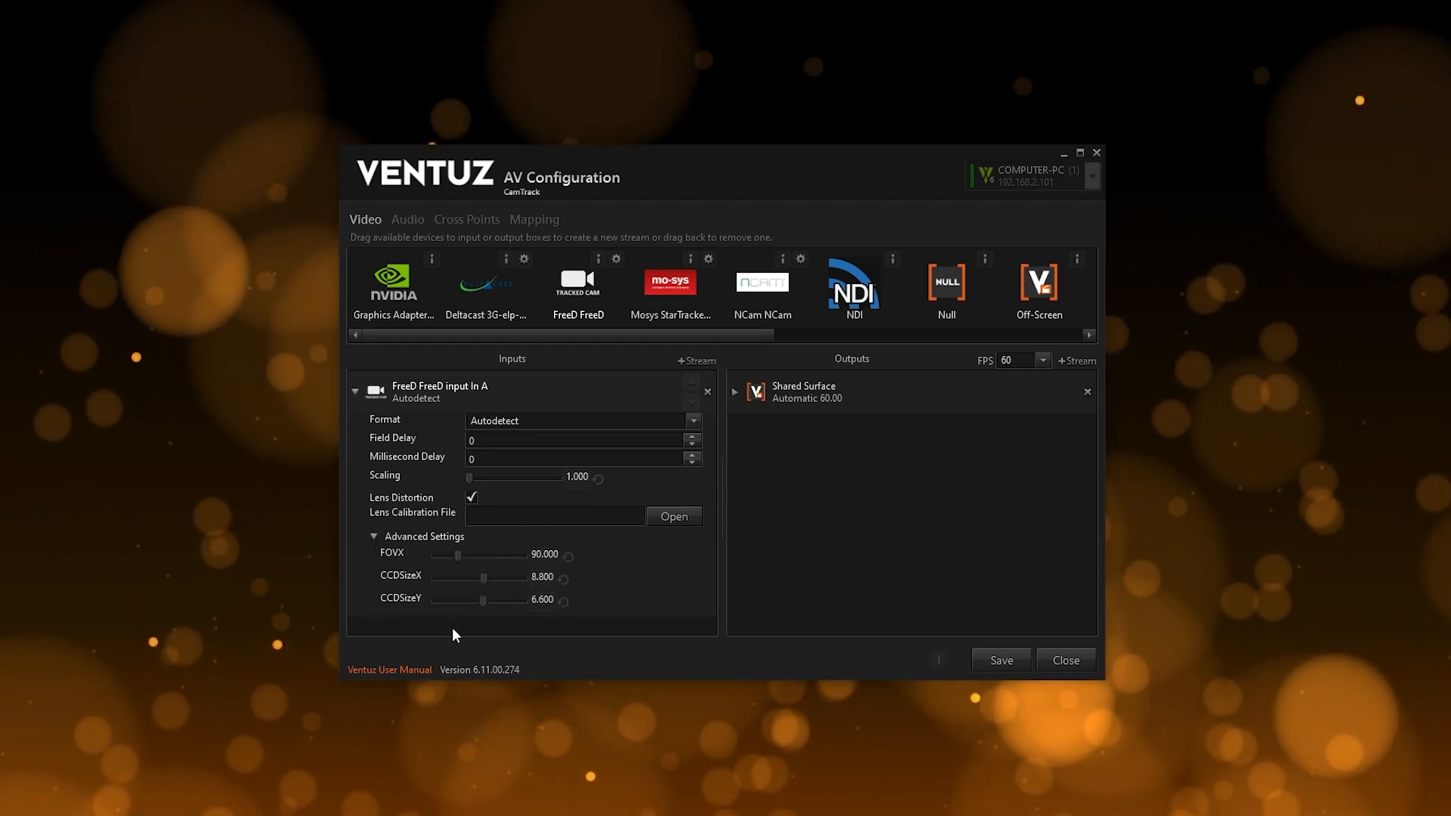
mouse_move(686, 632)
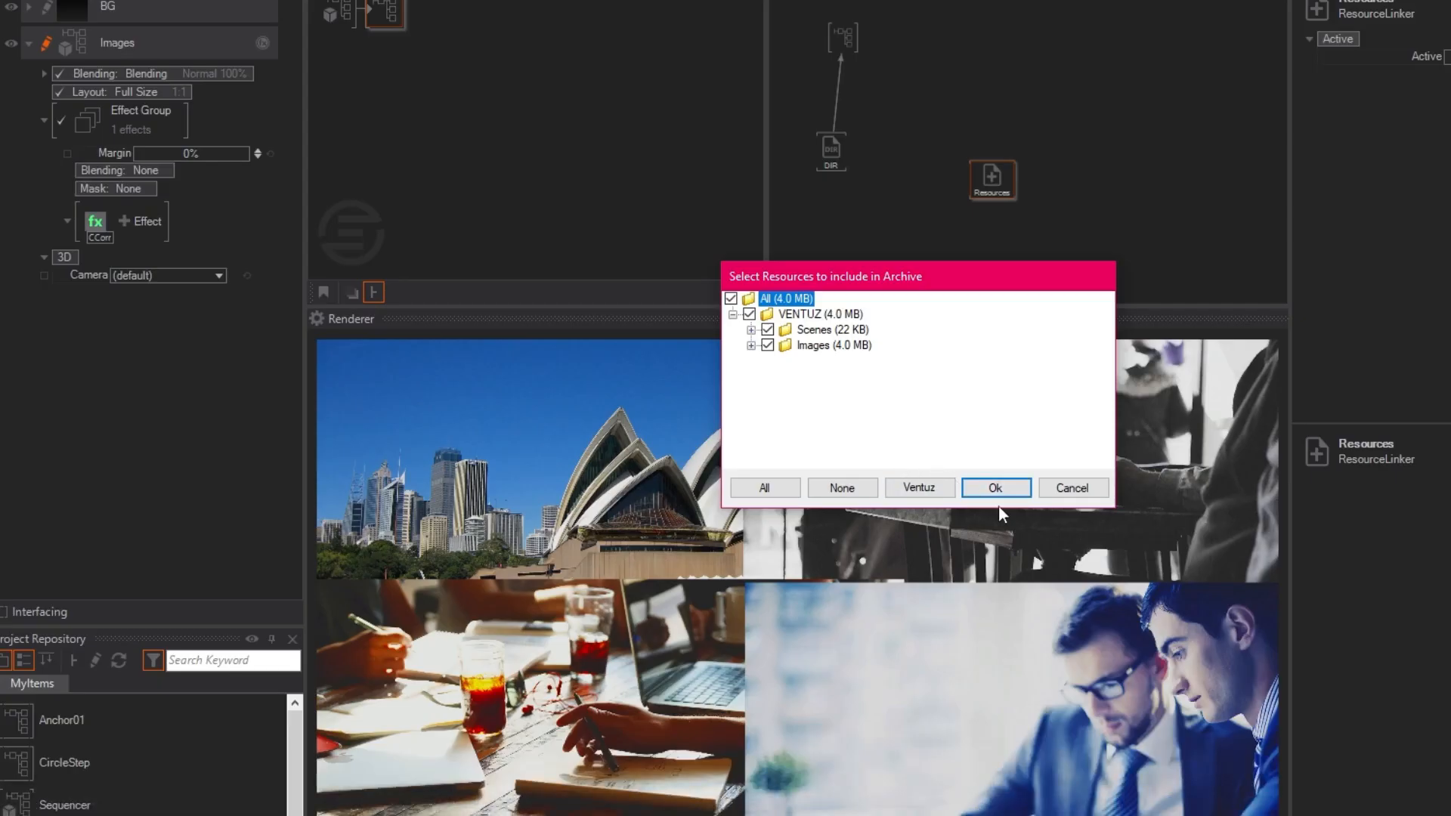
Confirm archiving with Scenes and Images resources included.
click(995, 488)
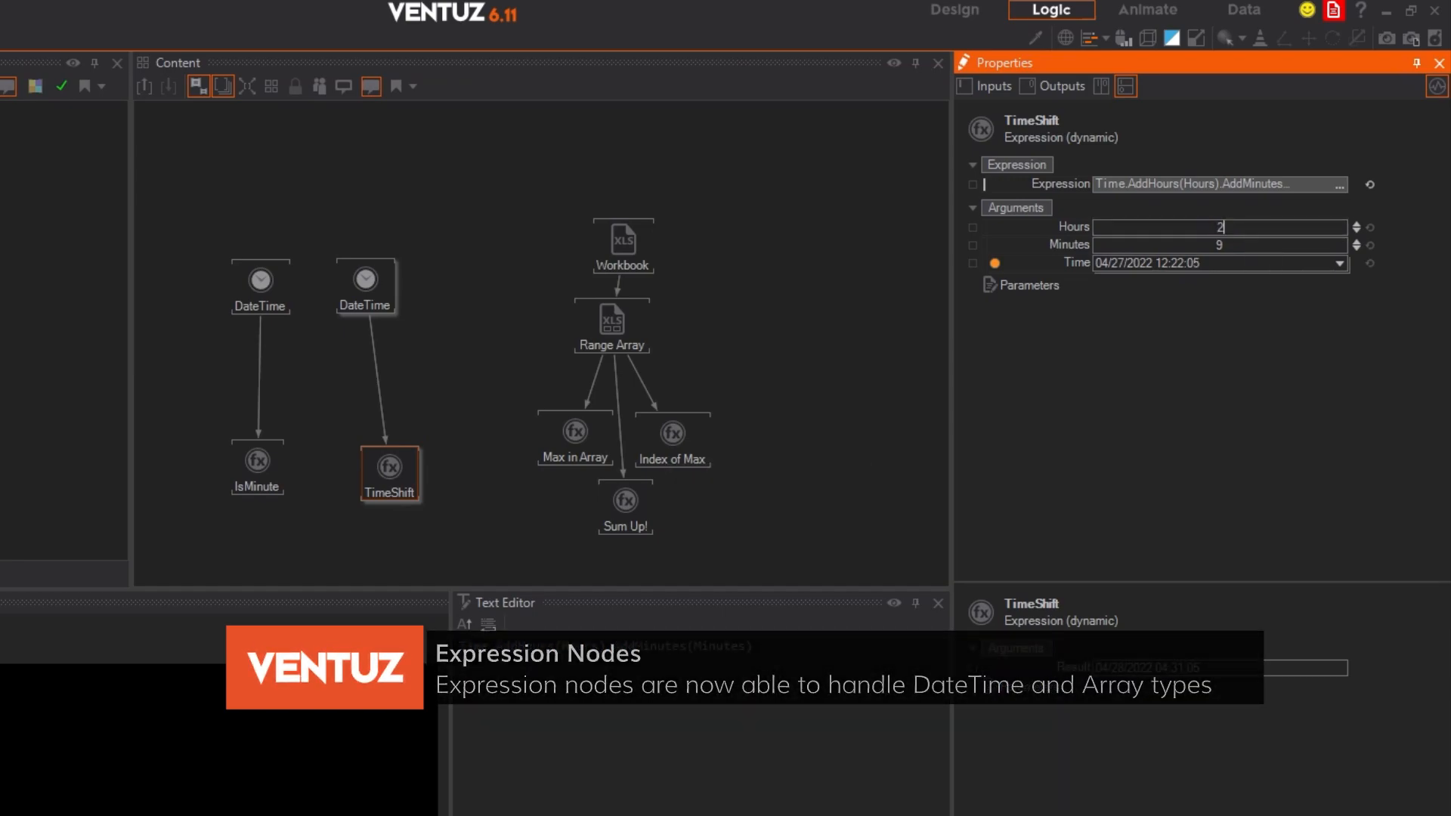
Review the IsMinute, Max in Array and Index of Max expressions, the last returning 6.
click(257, 465)
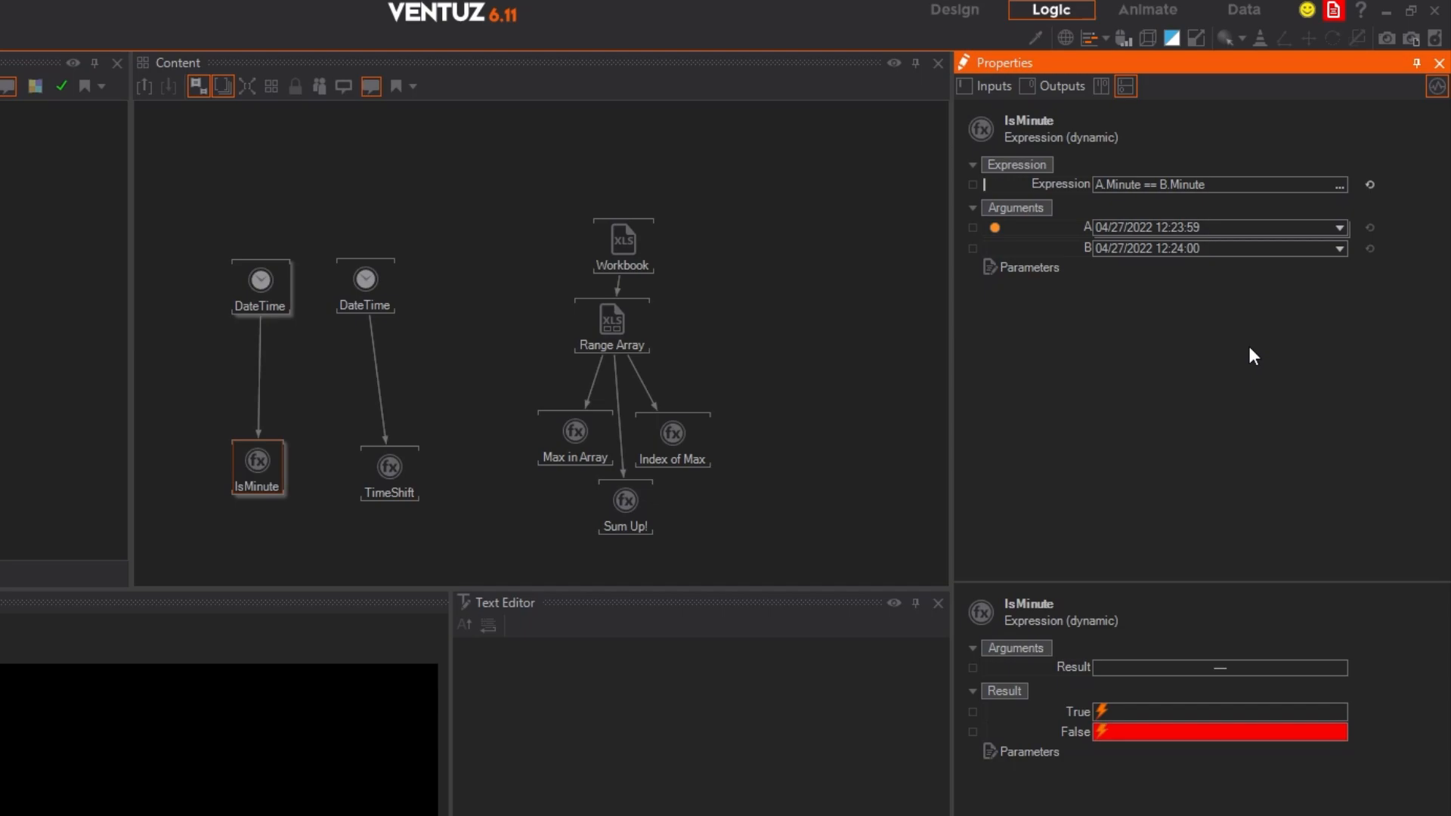
click(574, 432)
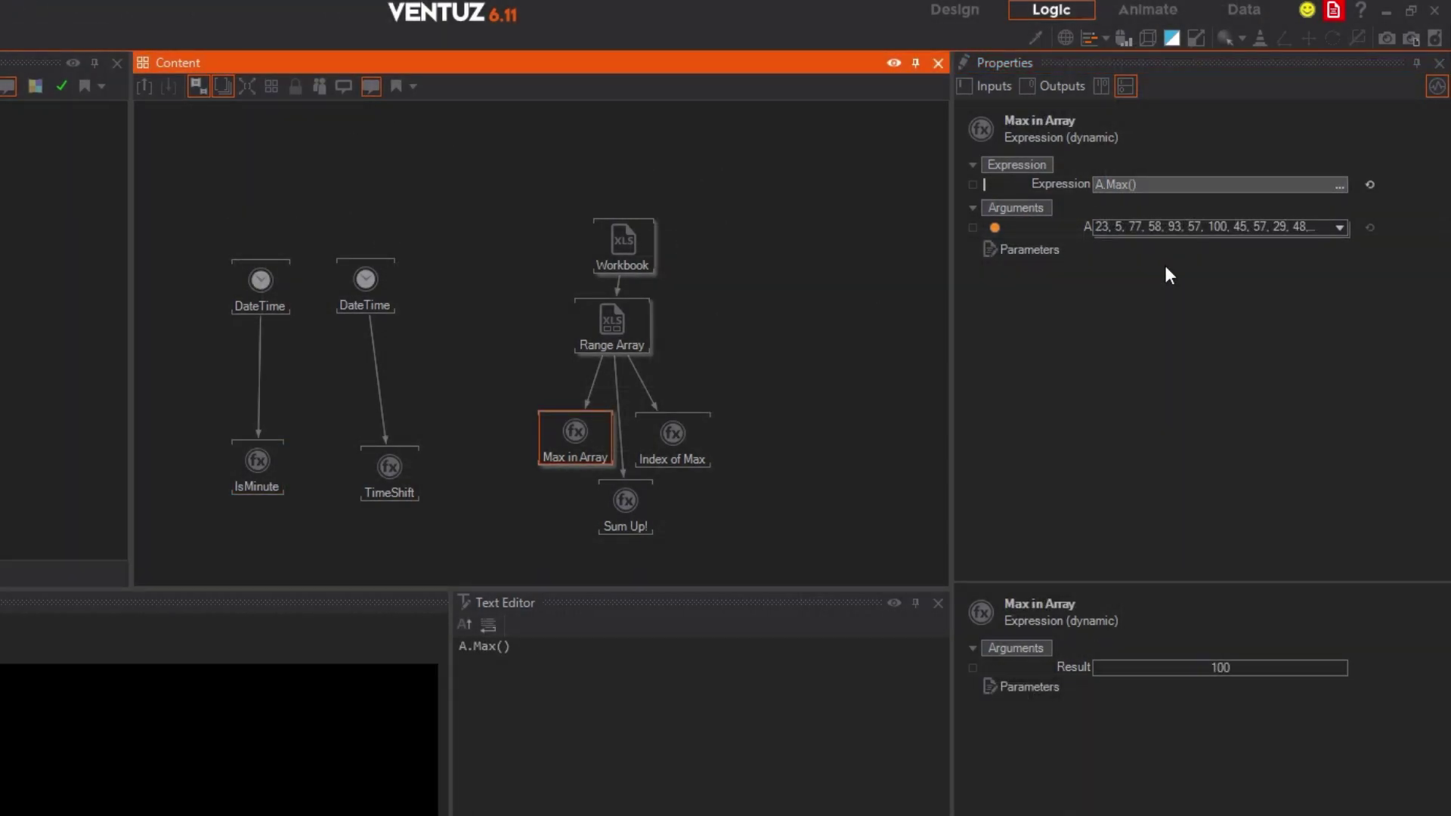
click(672, 429)
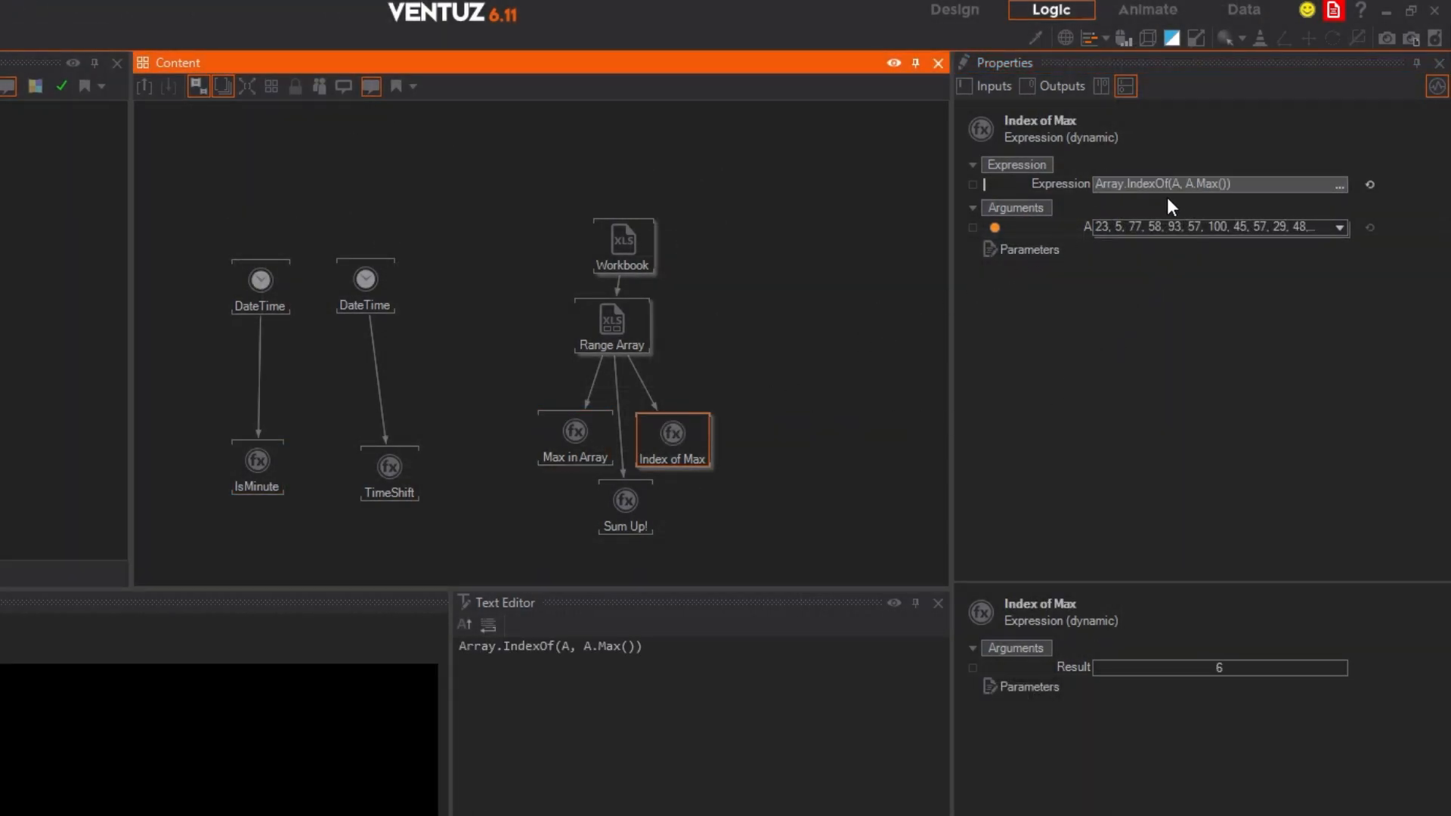
mouse_move(630, 500)
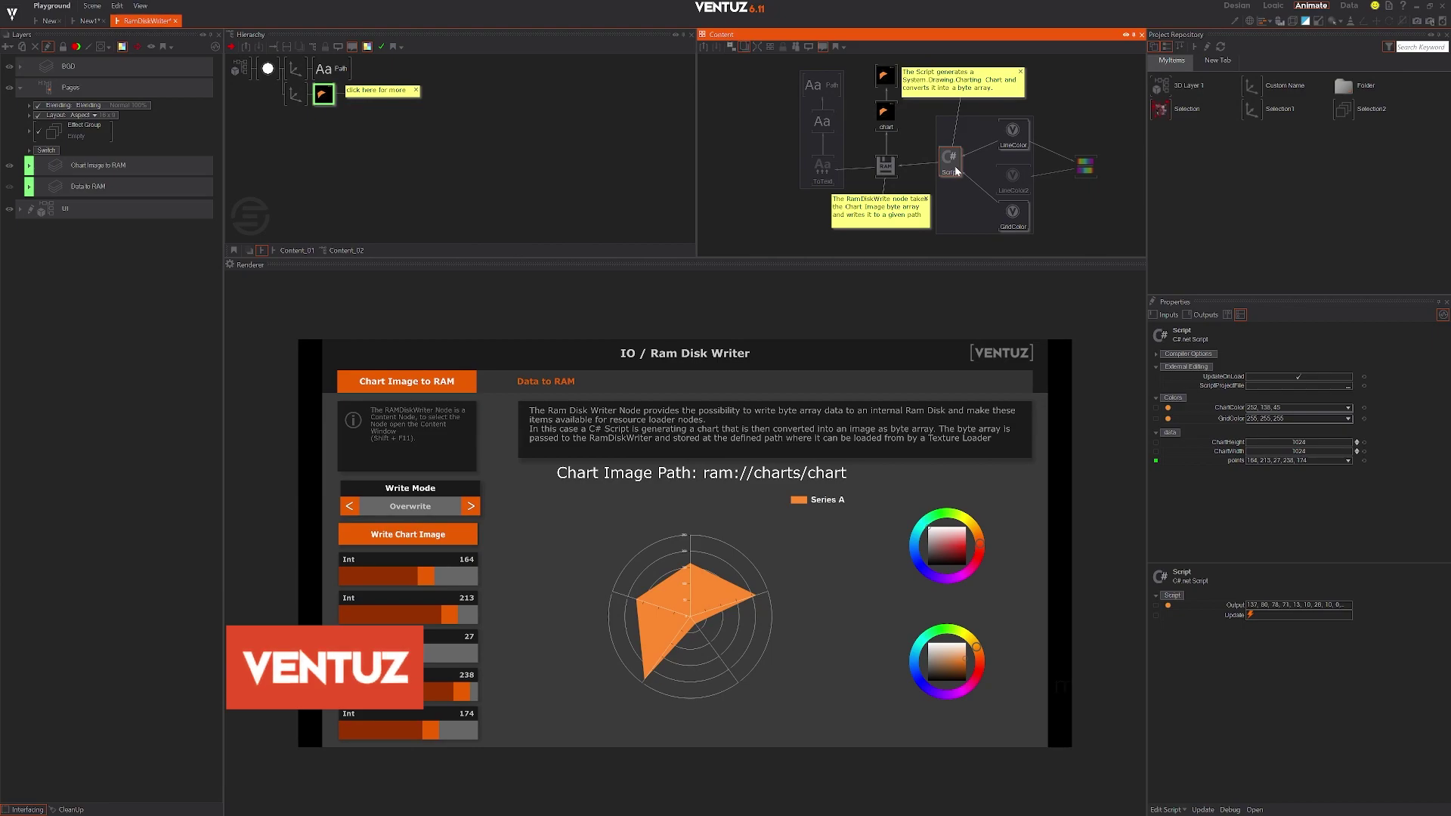
click(886, 163)
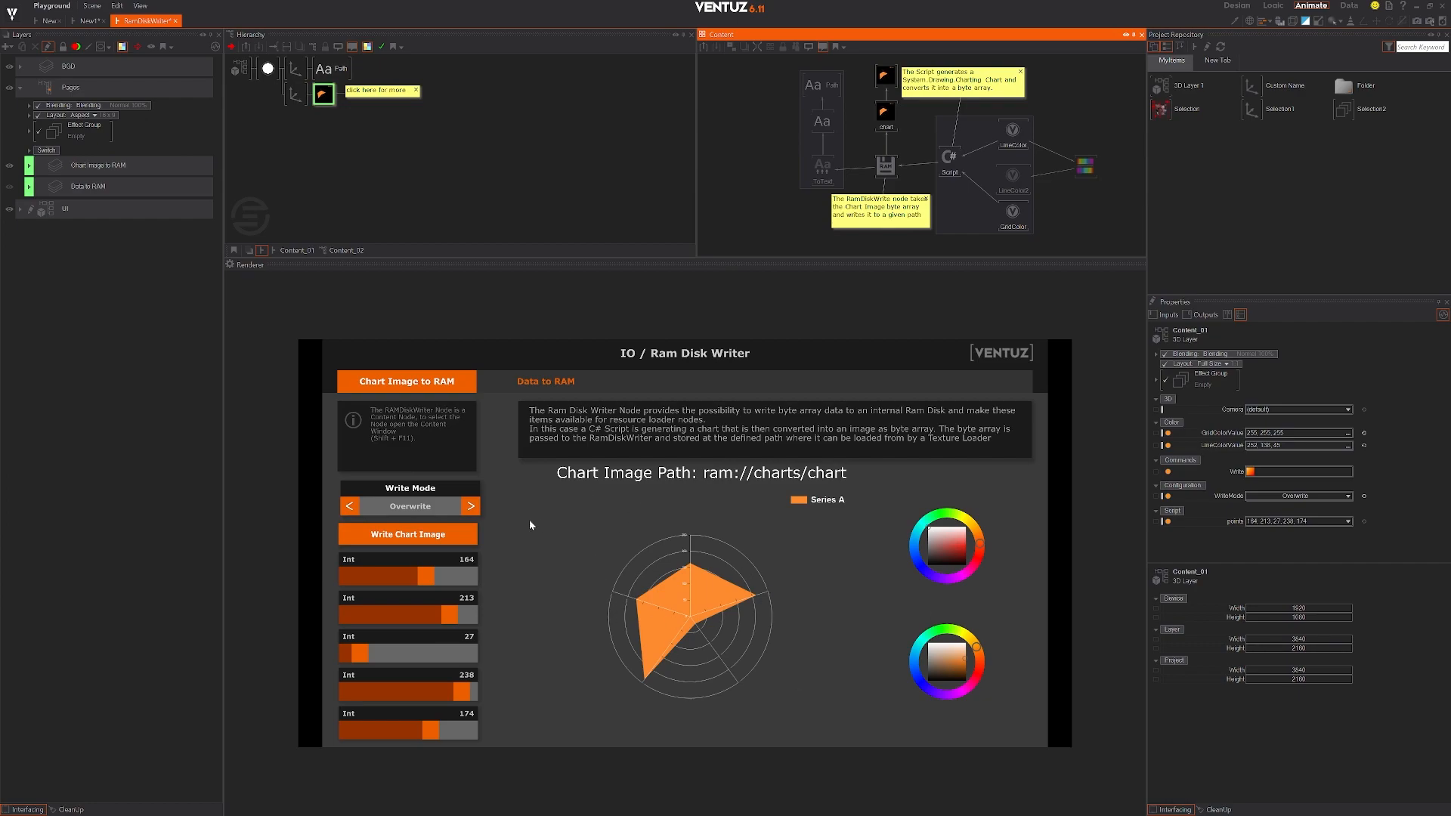
drag(427, 575, 375, 575)
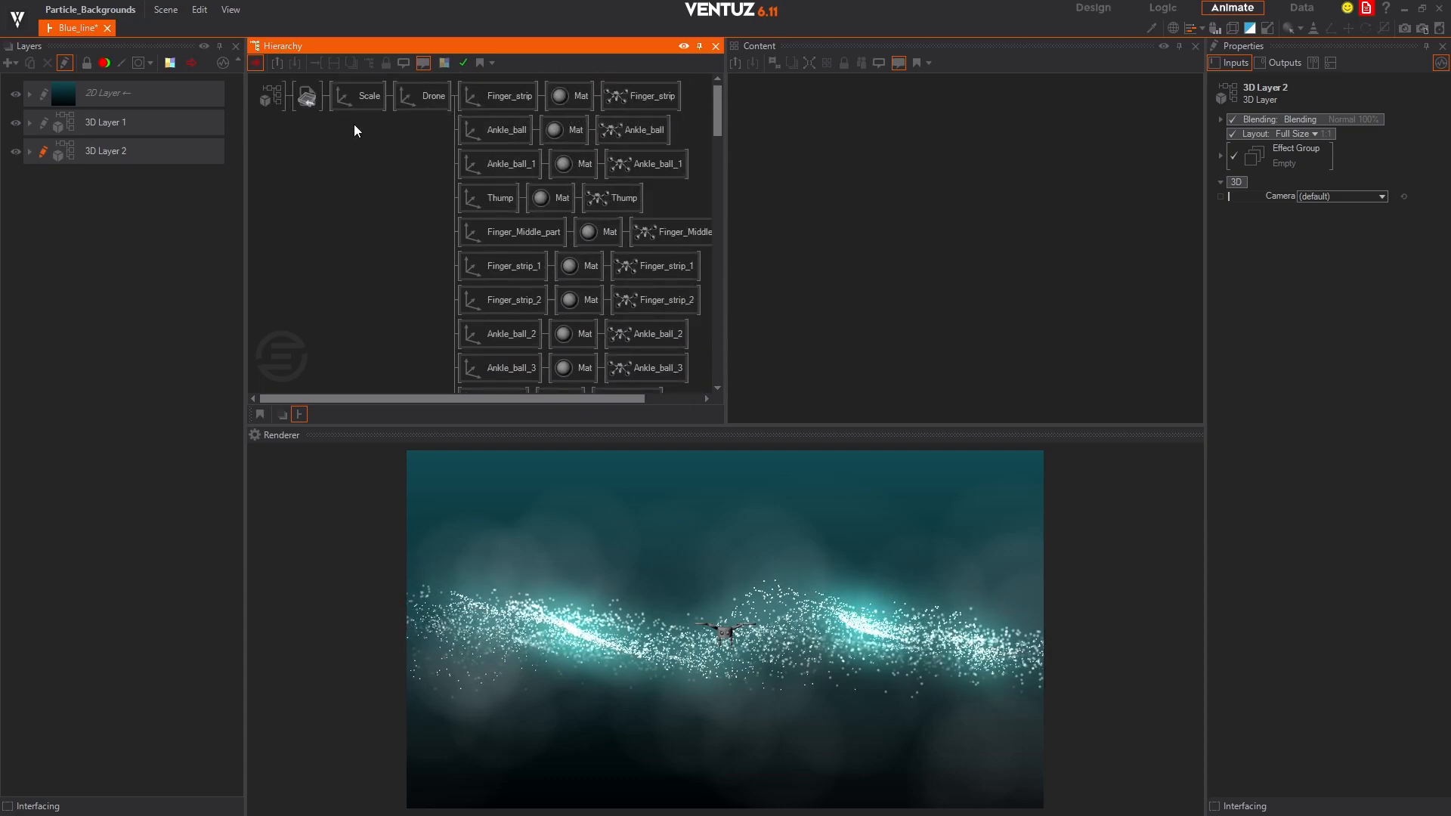
Open the Blue_line particle scene of the Particle_Backgrounds project.
click(307, 97)
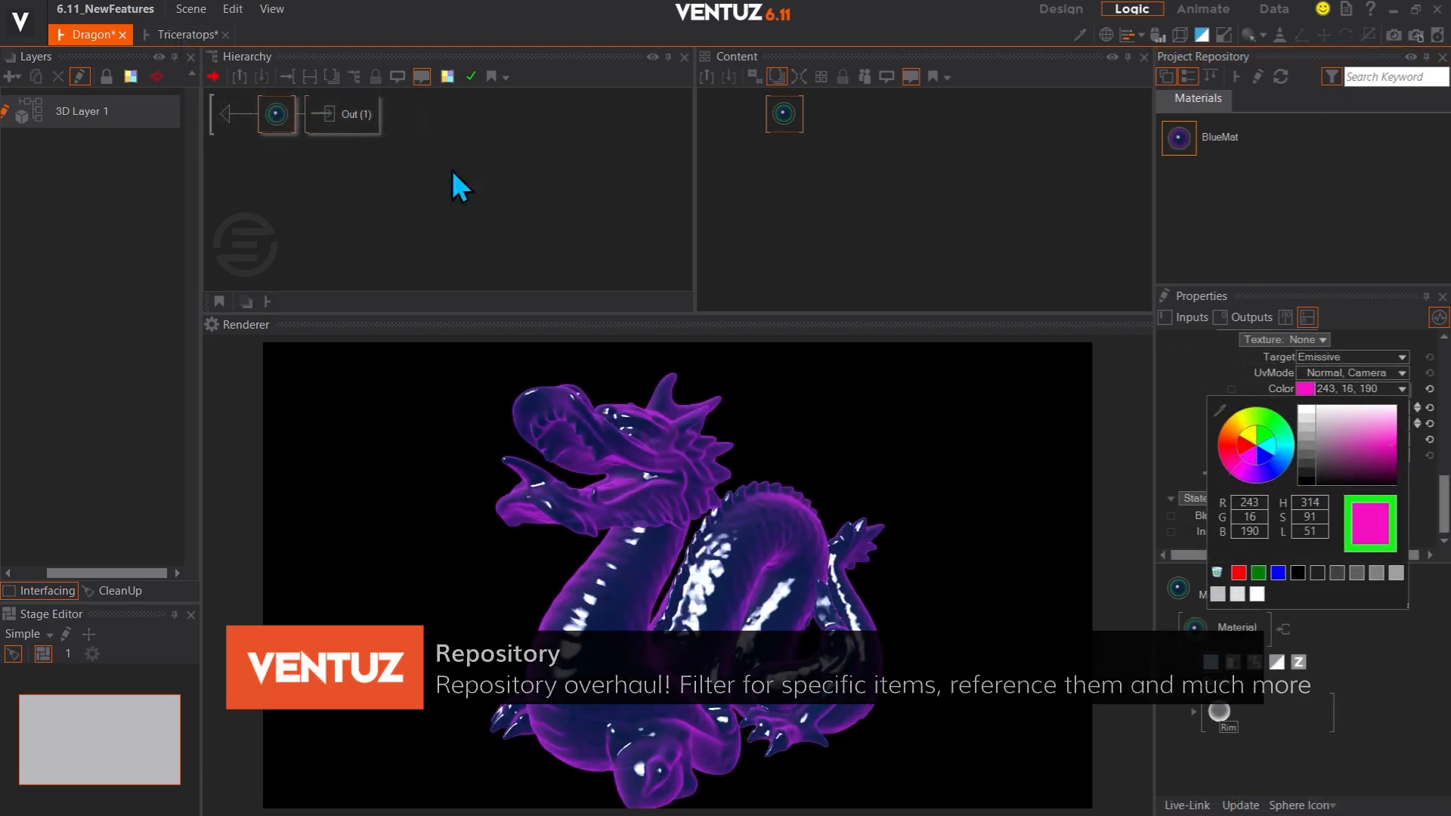
Write BlueMat to the project repository and select the Triceratops container referencing it.
click(322, 118)
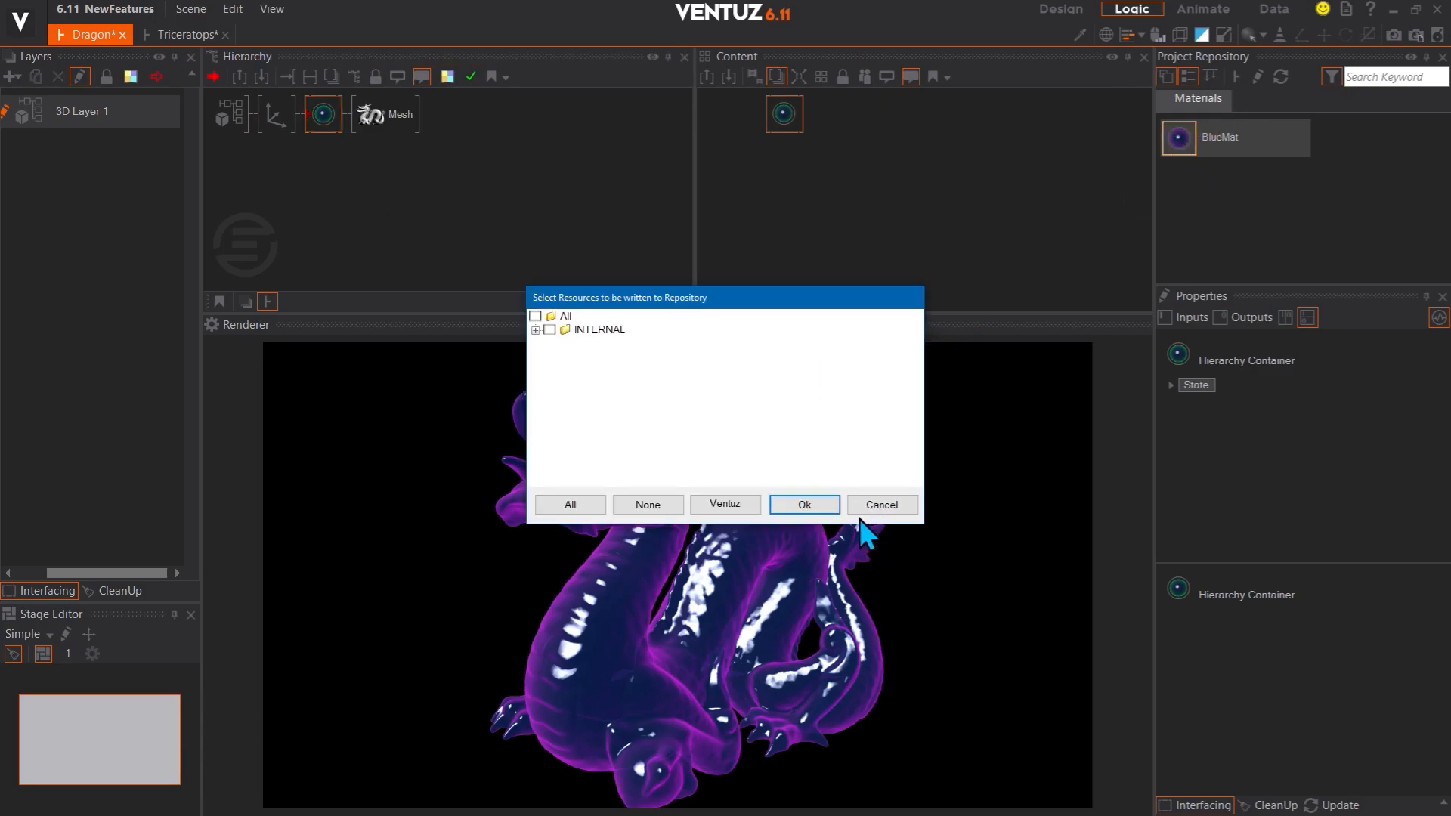
click(804, 505)
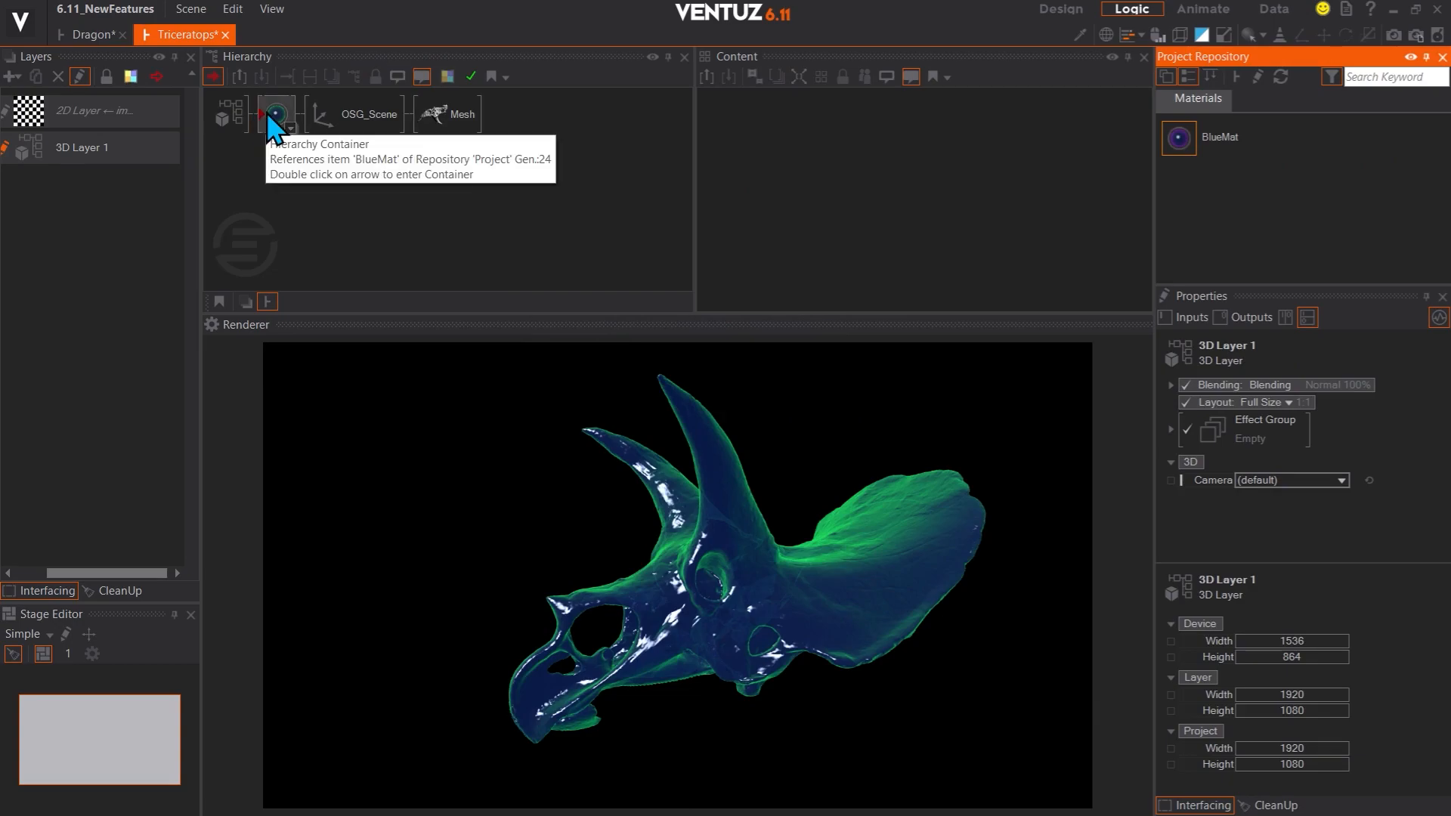
click(275, 115)
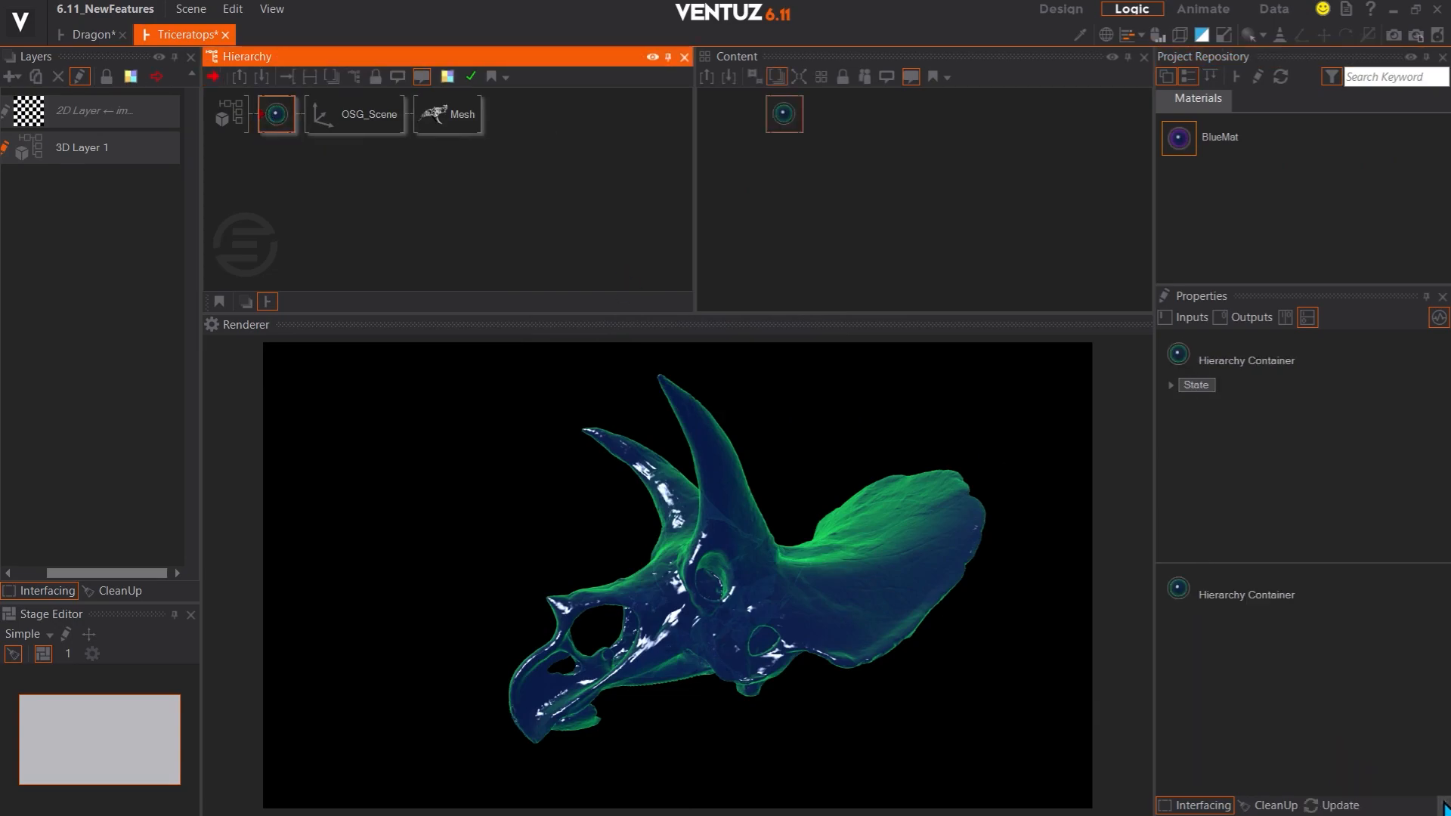
mouse_move(1400, 786)
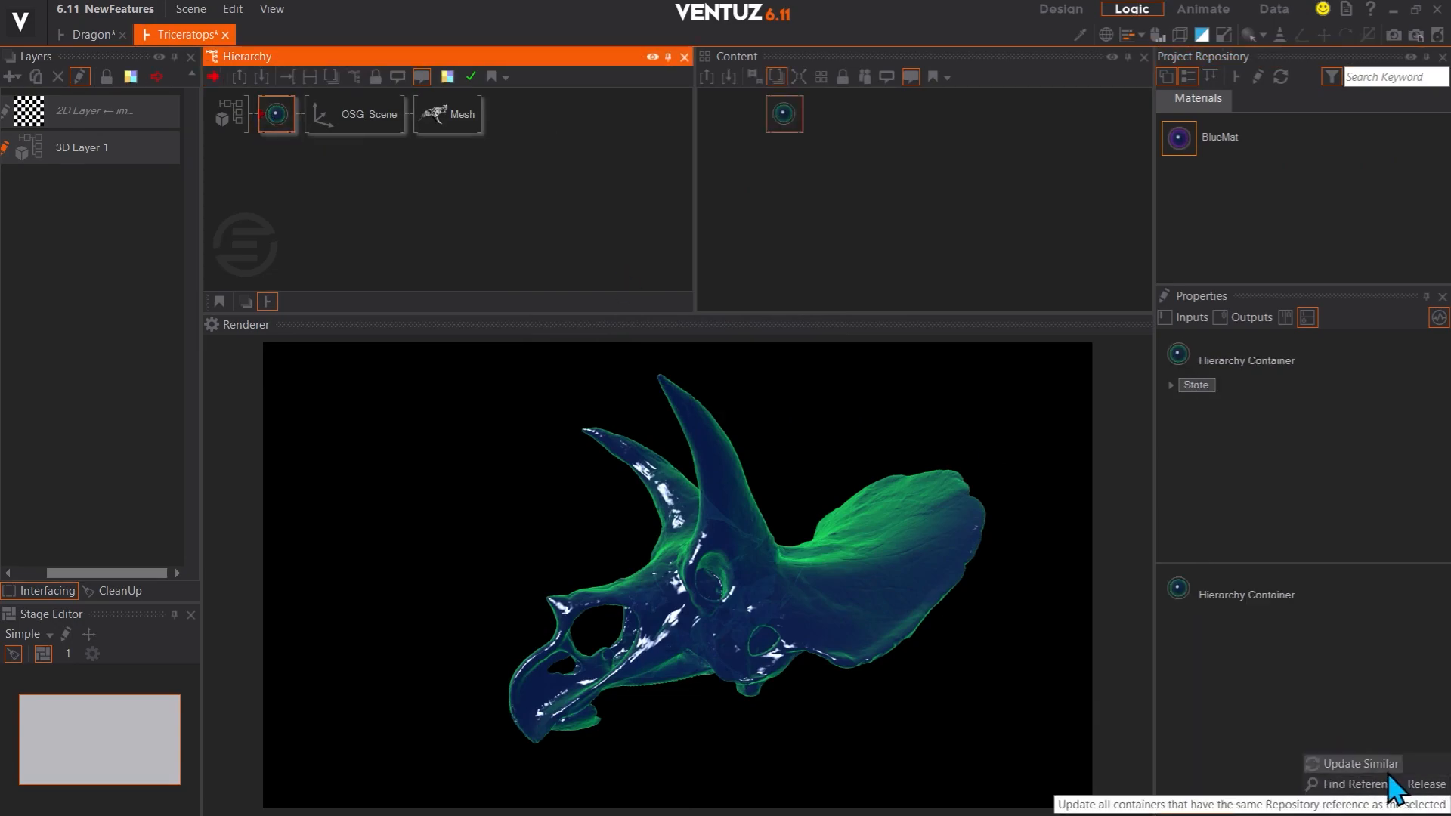